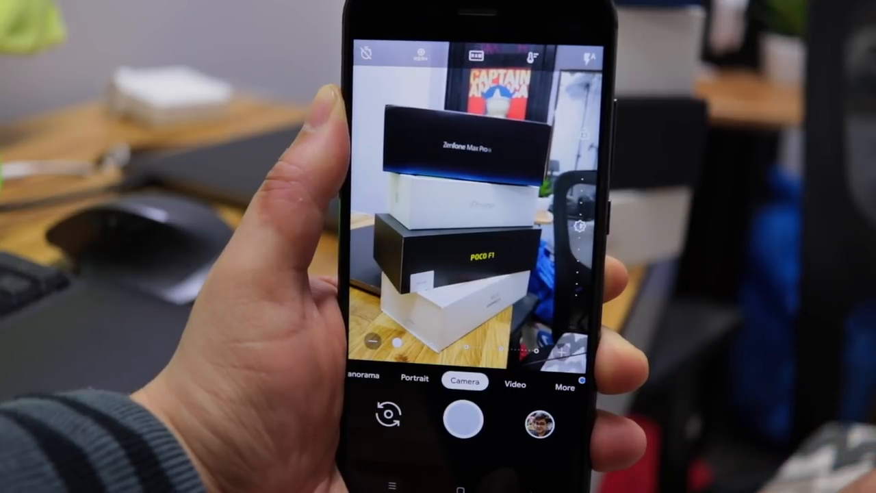
click(453, 144)
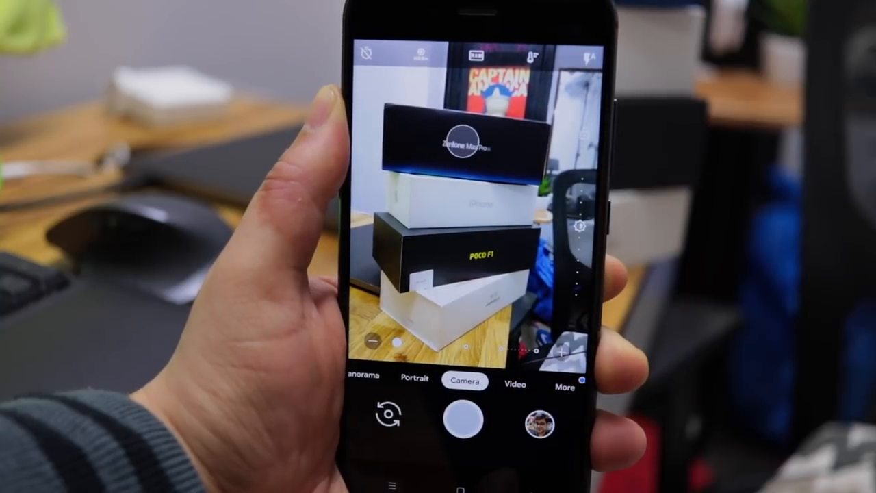